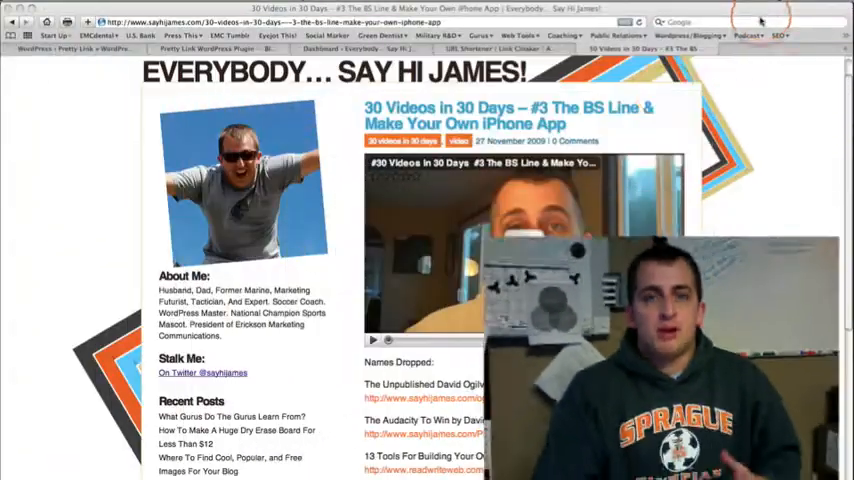
# Step: Follow the Ogilvy book link out to Amazon from the current page
pyautogui.scroll(-3)
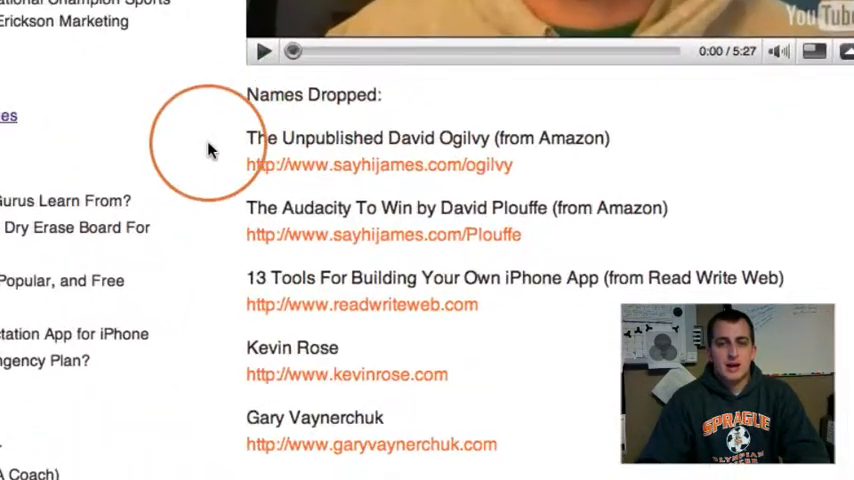
pyautogui.moveTo(376, 176)
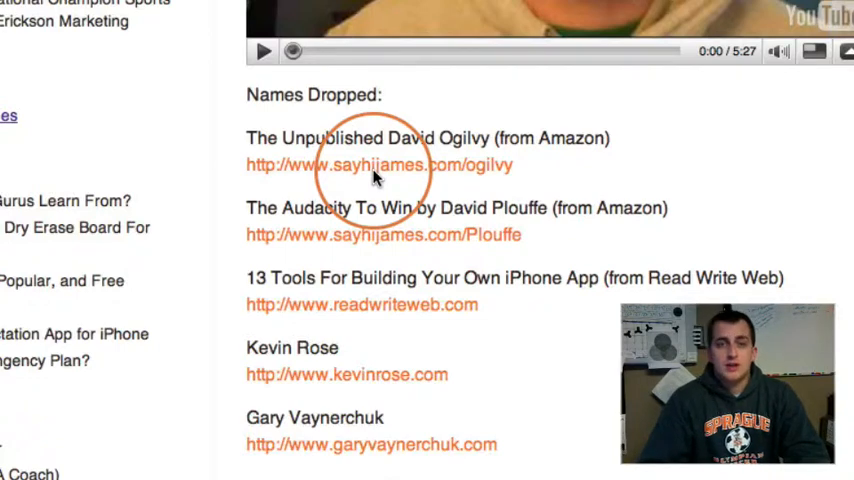
pyautogui.click(380, 164)
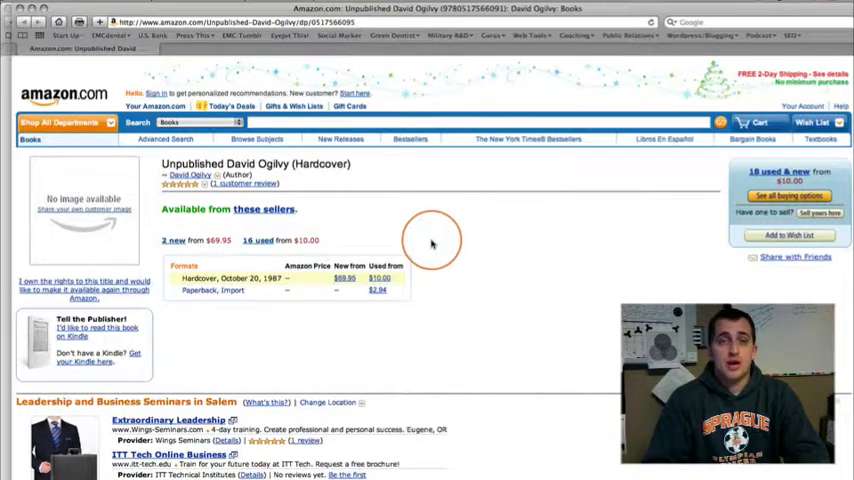
pyautogui.moveTo(432, 240)
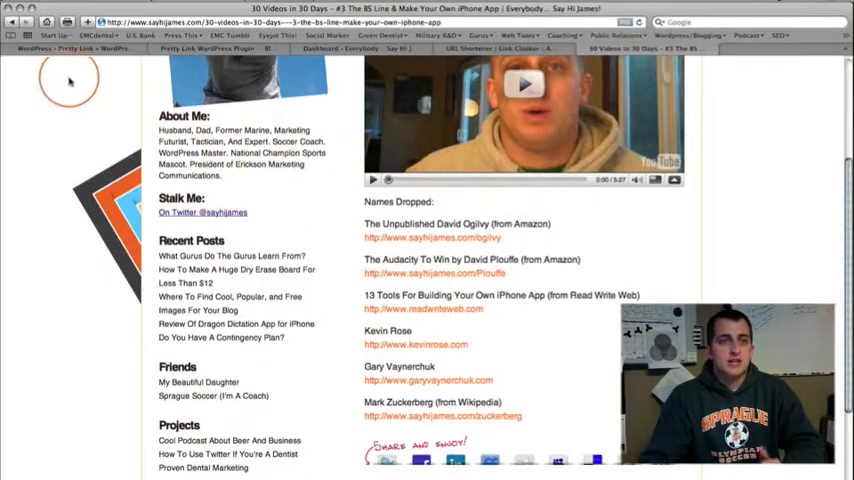
# Step: View the Pretty Link plugin page's testimonials and features, then switch to the blog's admin dashboard
pyautogui.click(60, 48)
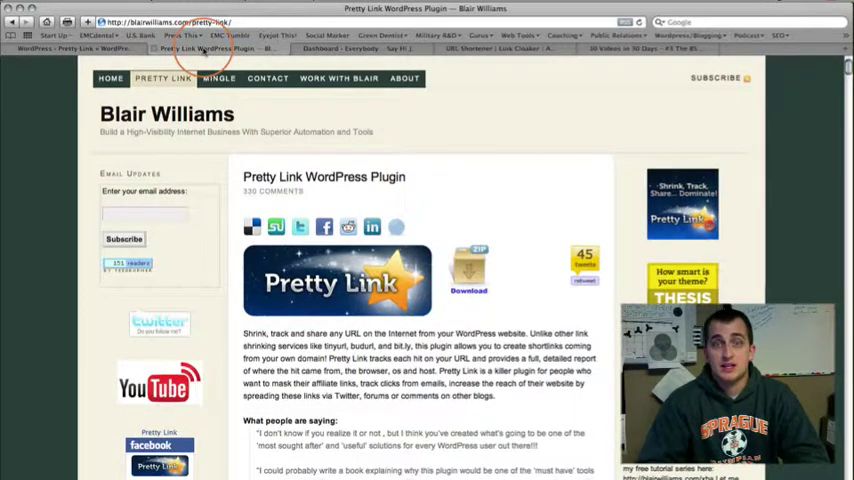
pyautogui.scroll(-3)
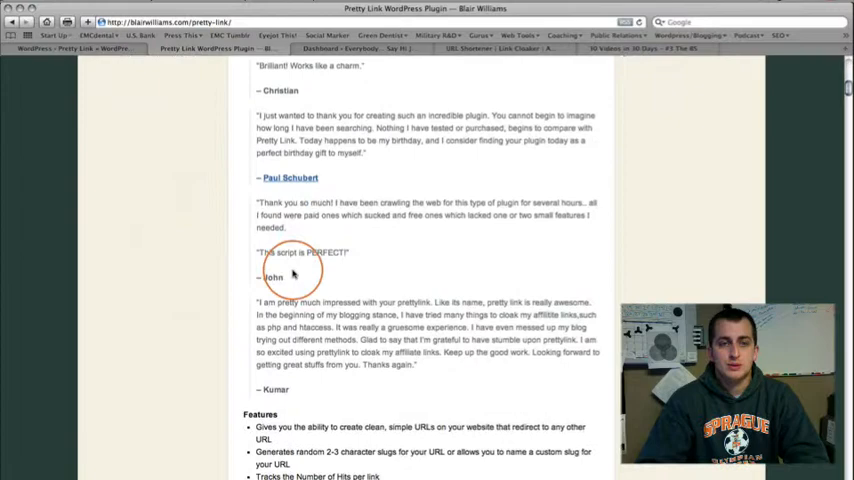
pyautogui.scroll(-3)
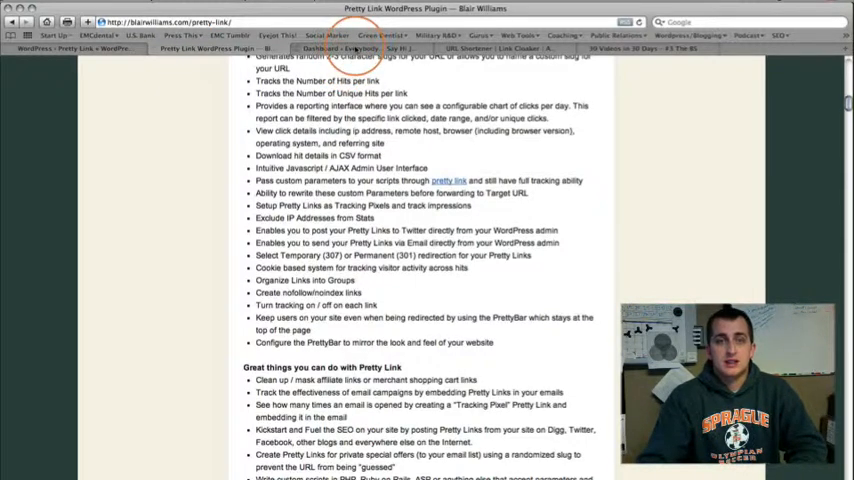
pyautogui.click(356, 48)
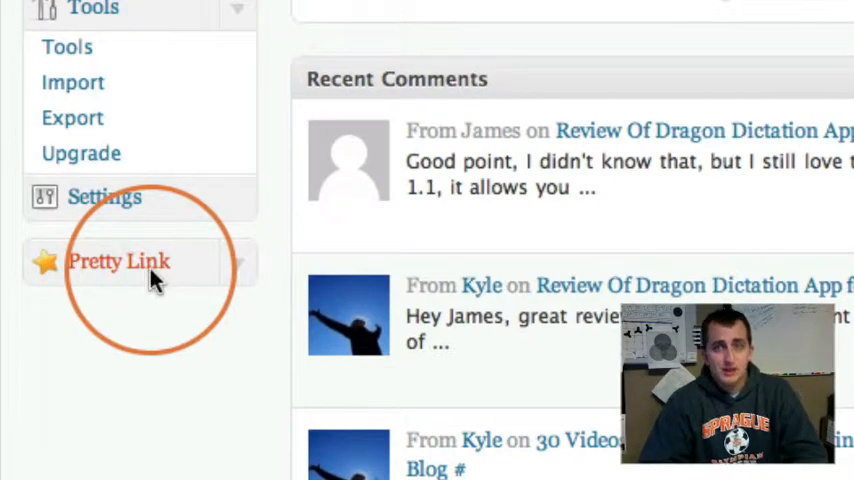
# Step: Show the Pretty Link Links list with each short link's hits and target URL
pyautogui.click(118, 260)
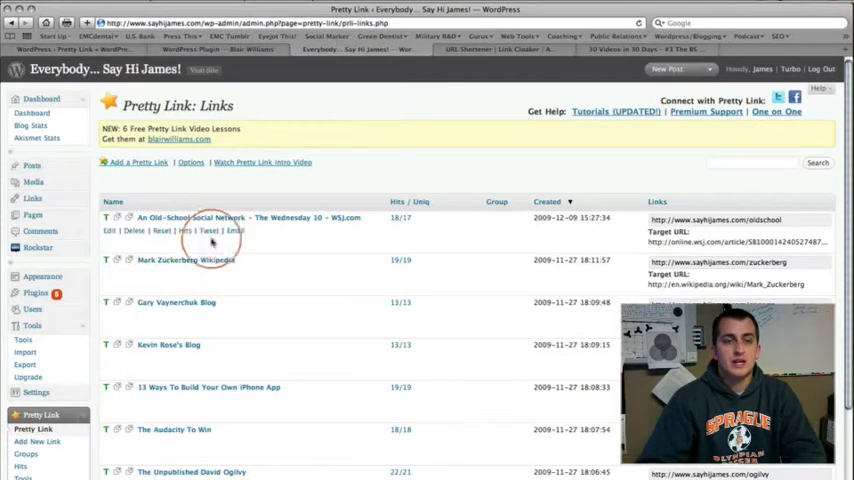
pyautogui.scroll(-3)
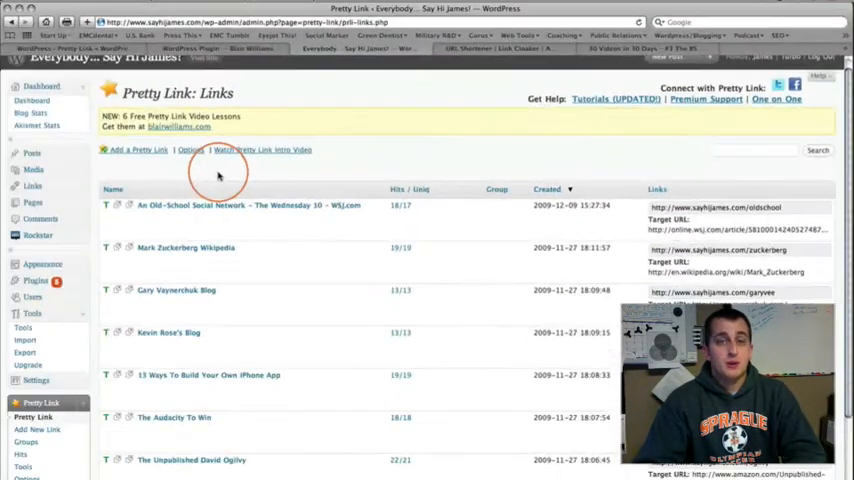
pyautogui.click(136, 148)
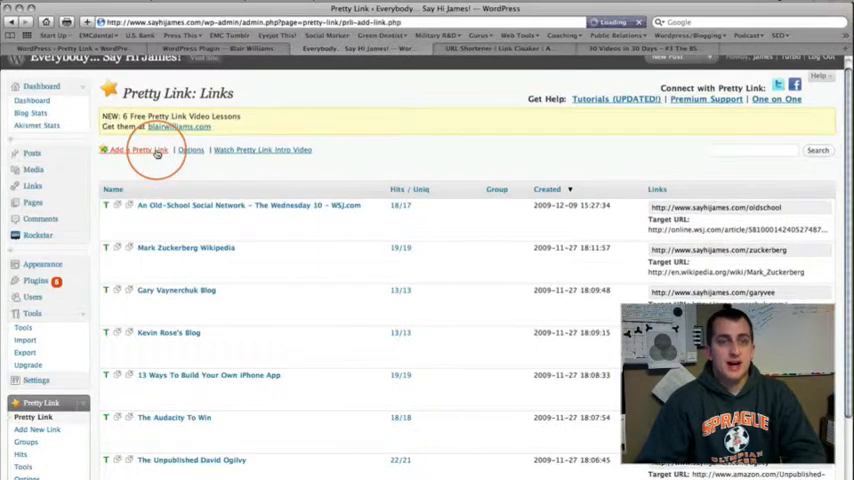
pyautogui.click(130, 148)
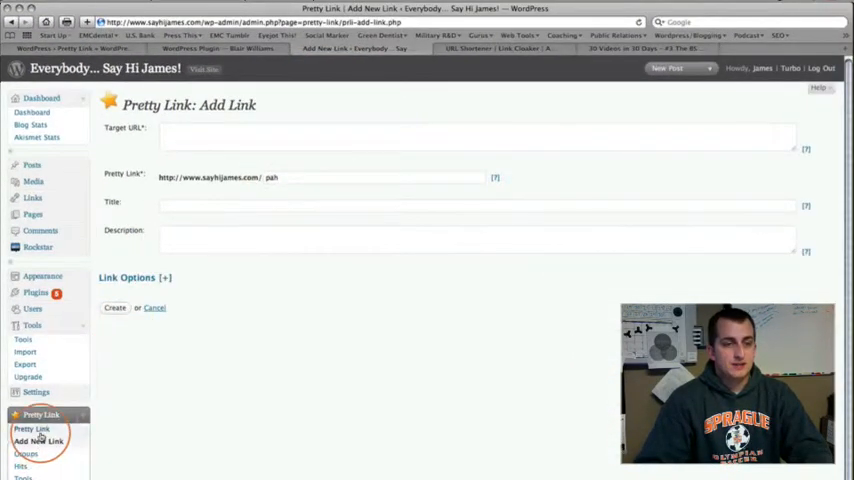
pyautogui.click(40, 428)
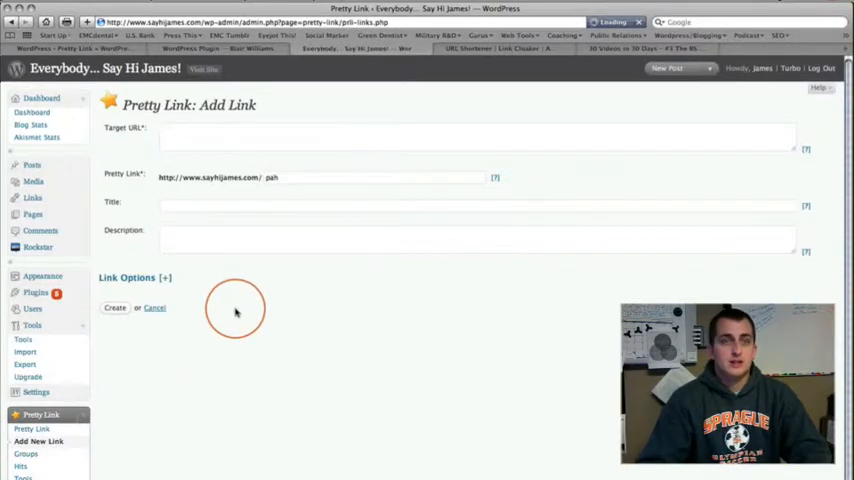
pyautogui.click(154, 308)
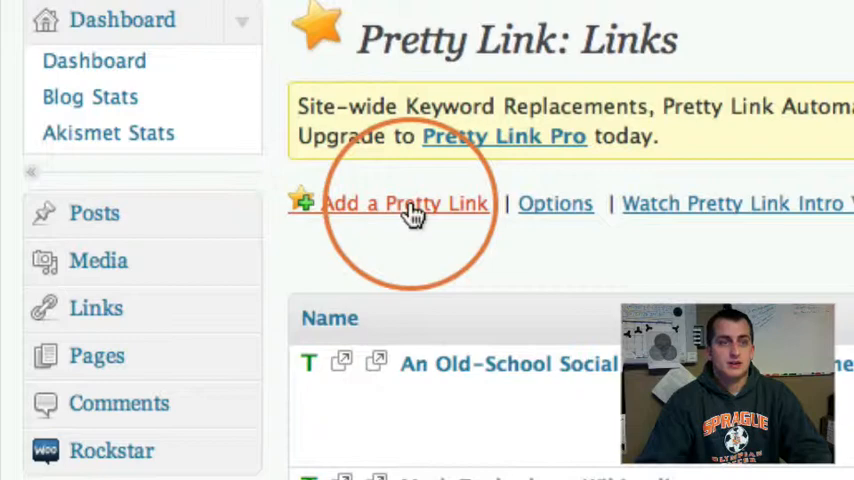
pyautogui.click(404, 204)
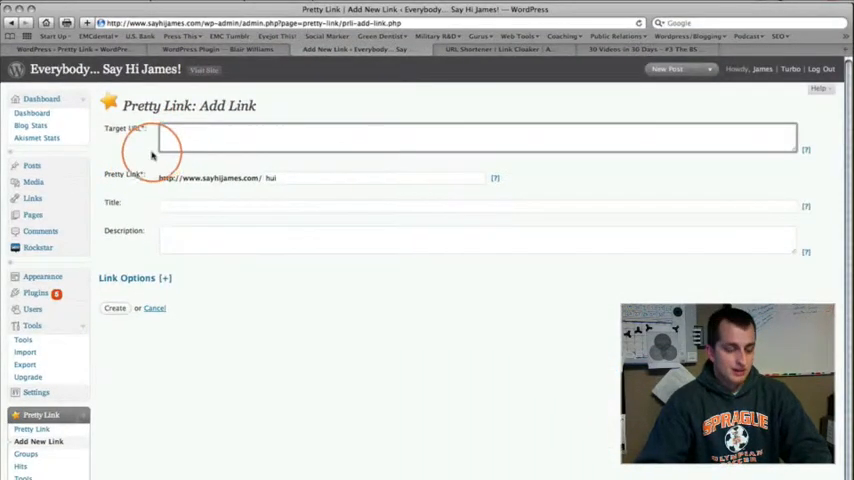
pyautogui.write('http://wordpress.org/extend/plugins/pretty-link/')
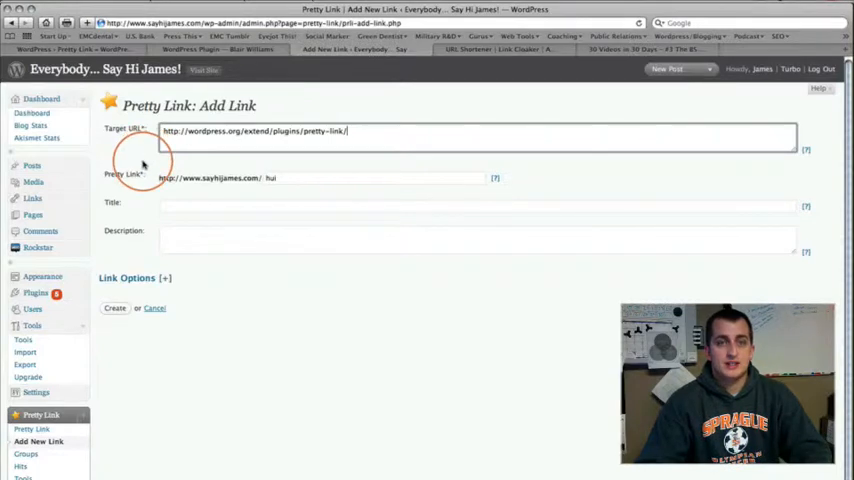
# Step: Replace the random short slug with the custom slug 'prettylink'
pyautogui.doubleClick(270, 178)
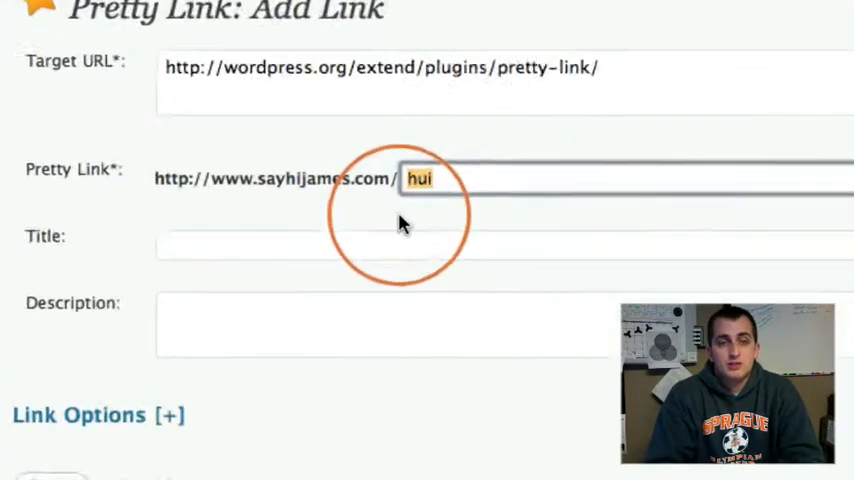
pyautogui.write('p')
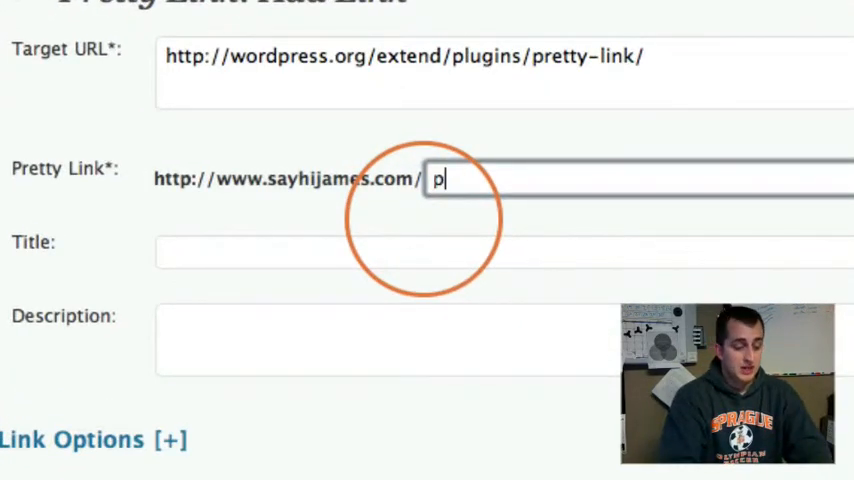
pyautogui.write('rettylink')
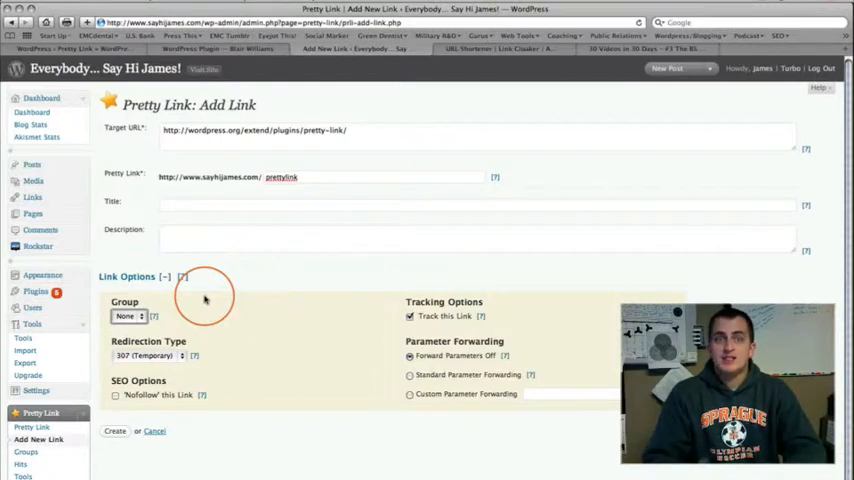
pyautogui.moveTo(376, 332)
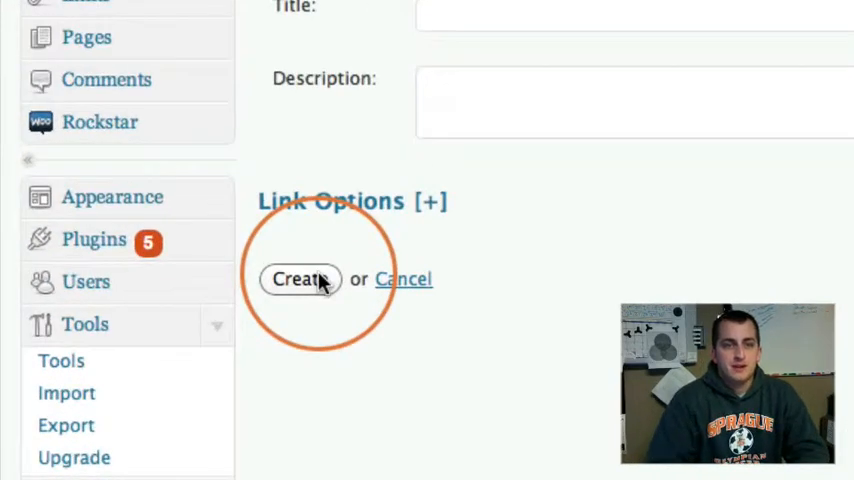
# Step: Create the prettylink short link so it appears atop the list with a success notice
pyautogui.click(300, 280)
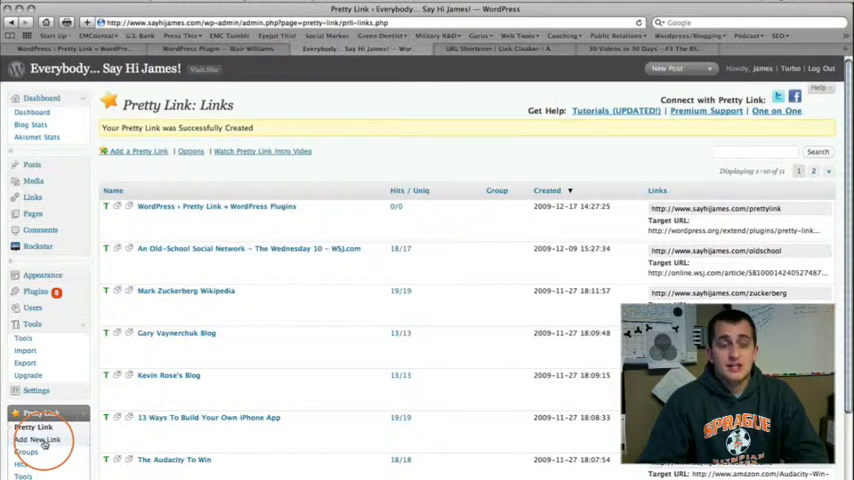
# Step: Bring up an empty Add Link form via Pretty Link > Add New Link in the sidebar
pyautogui.click(36, 440)
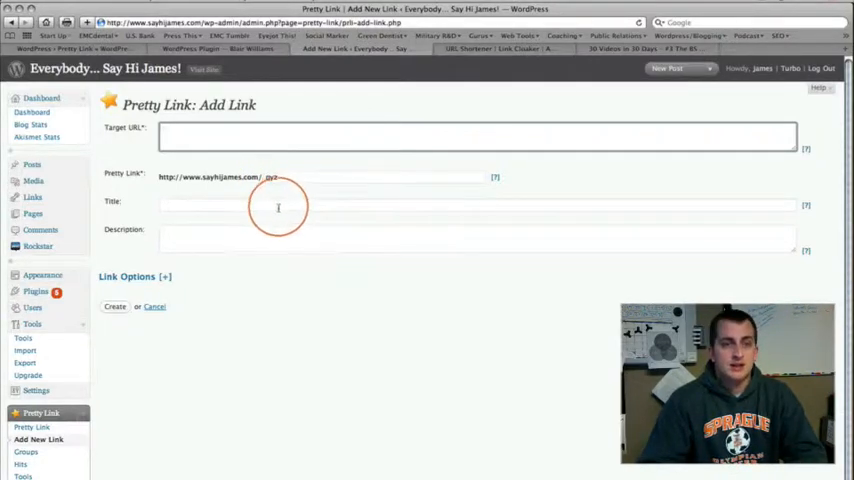
pyautogui.moveTo(200, 286)
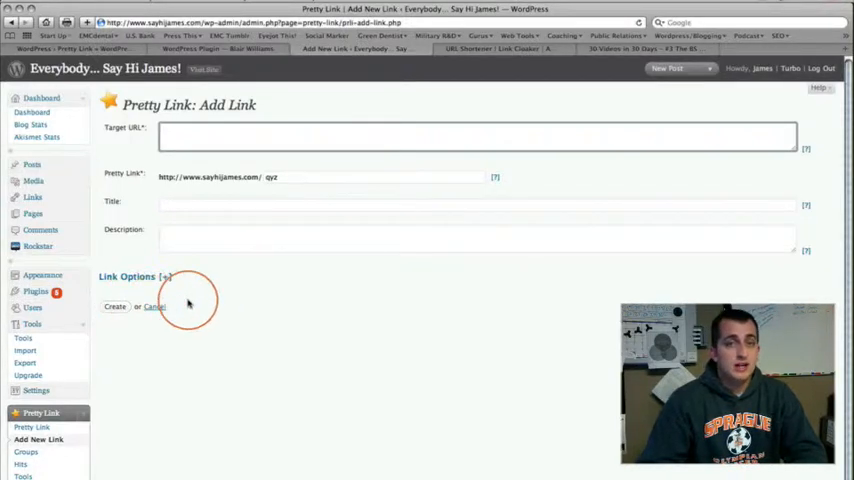
pyautogui.moveTo(448, 50)
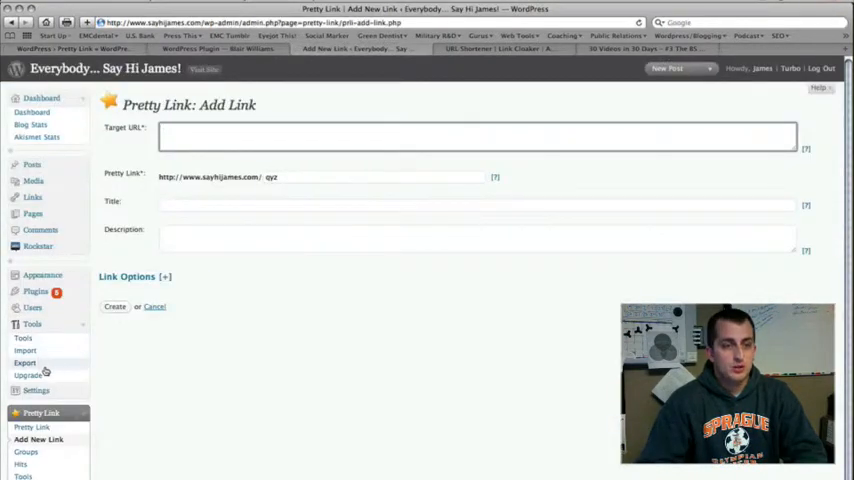
pyautogui.click(36, 390)
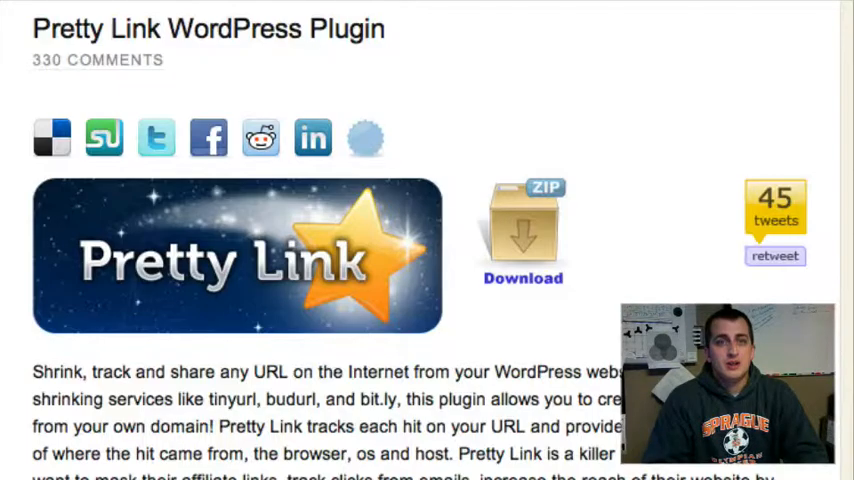
# Step: Scroll through the plugin page's testimonials into its Features list
pyautogui.scroll(-3)
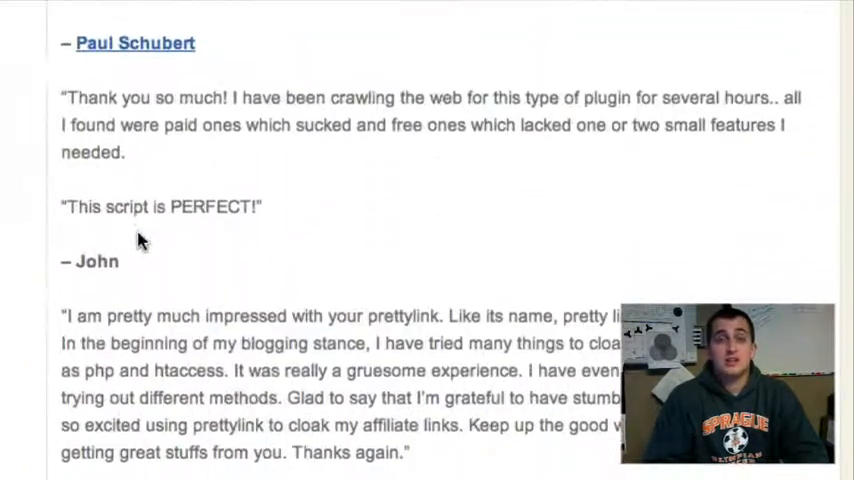
pyautogui.scroll(3)
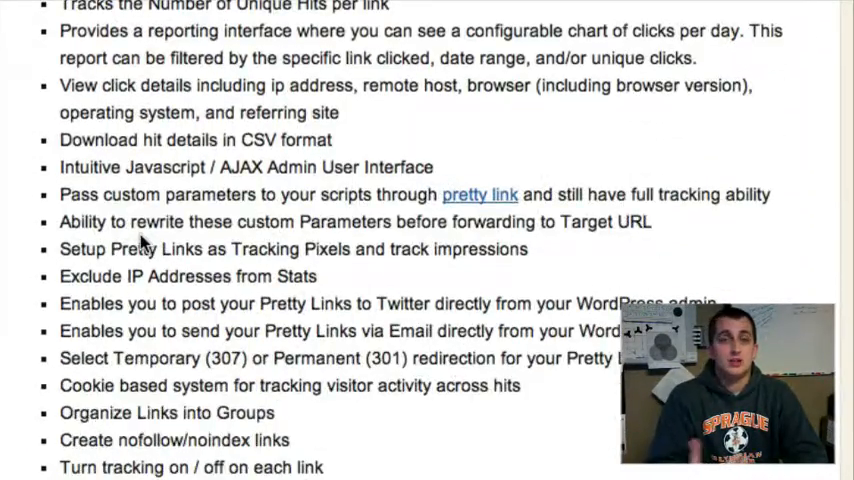
pyautogui.scroll(-3)
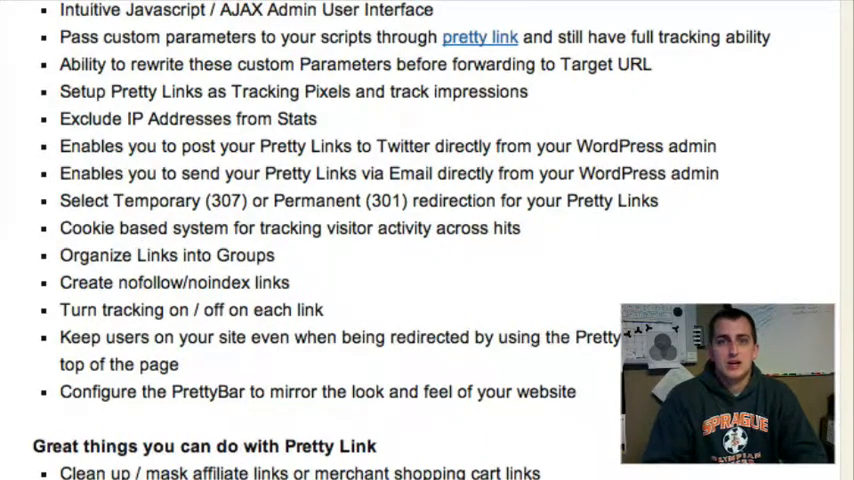